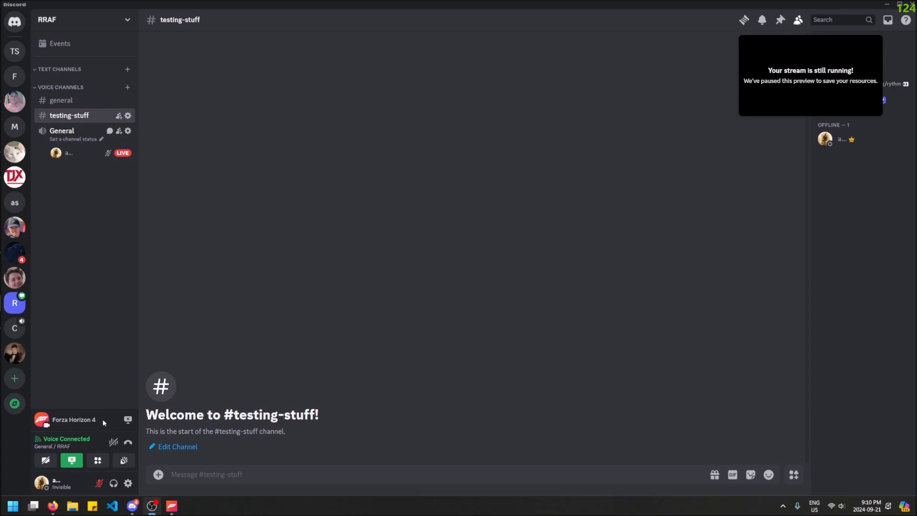
mouse_move(127, 419)
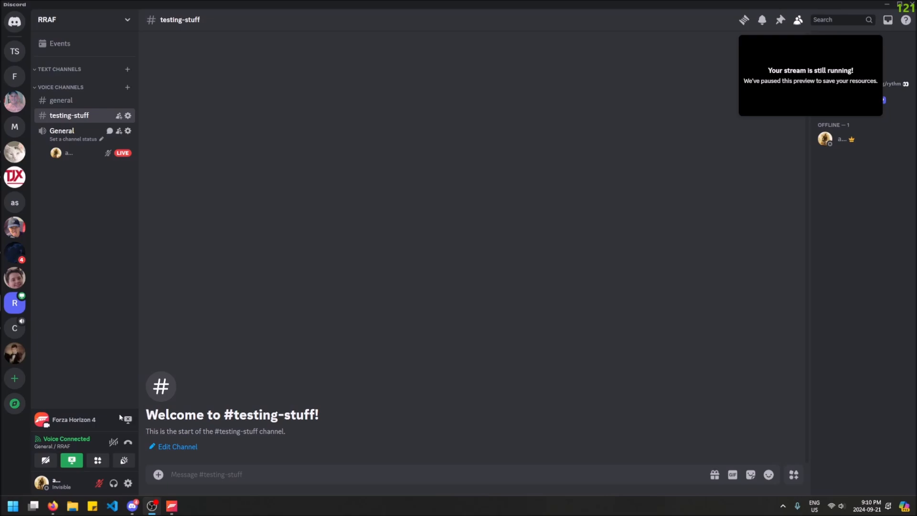
mouse_move(109, 413)
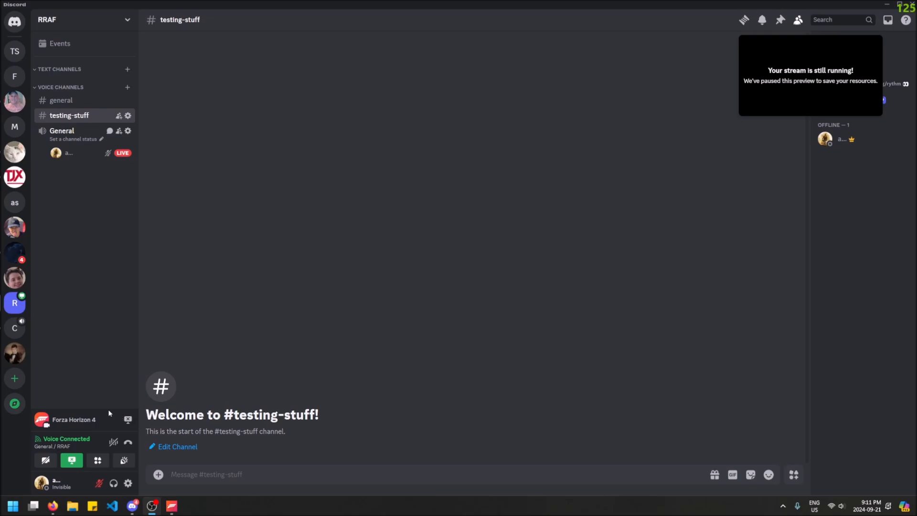
mouse_move(127, 420)
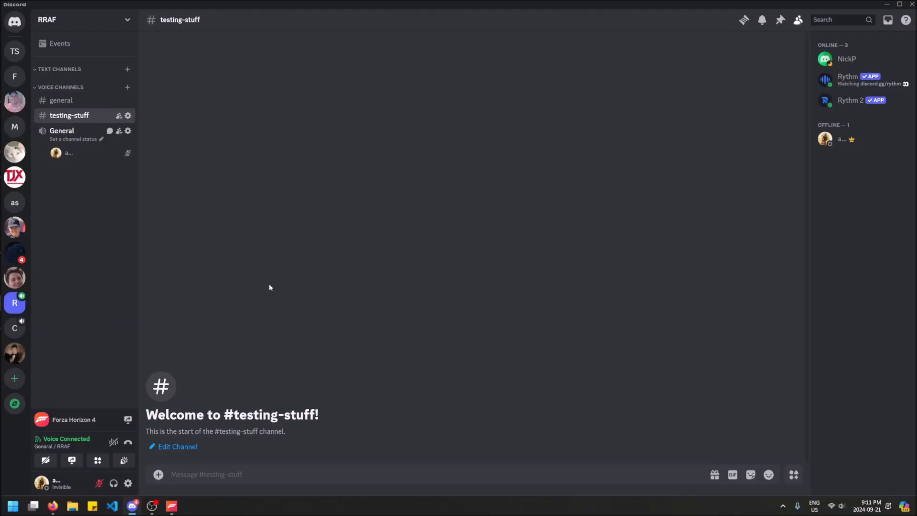
mouse_move(128, 419)
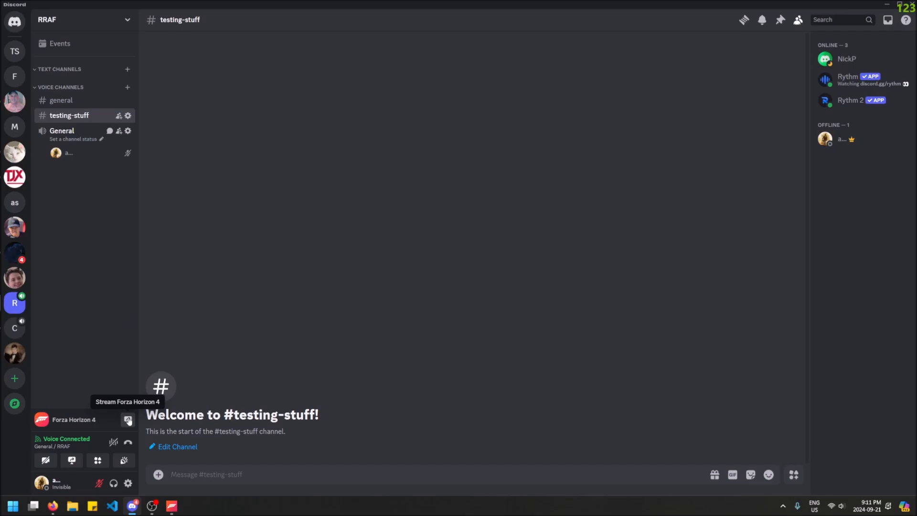
Step: Open the Forza Horizon 4 screen share setup for General at 720p, 30 fps
click(128, 419)
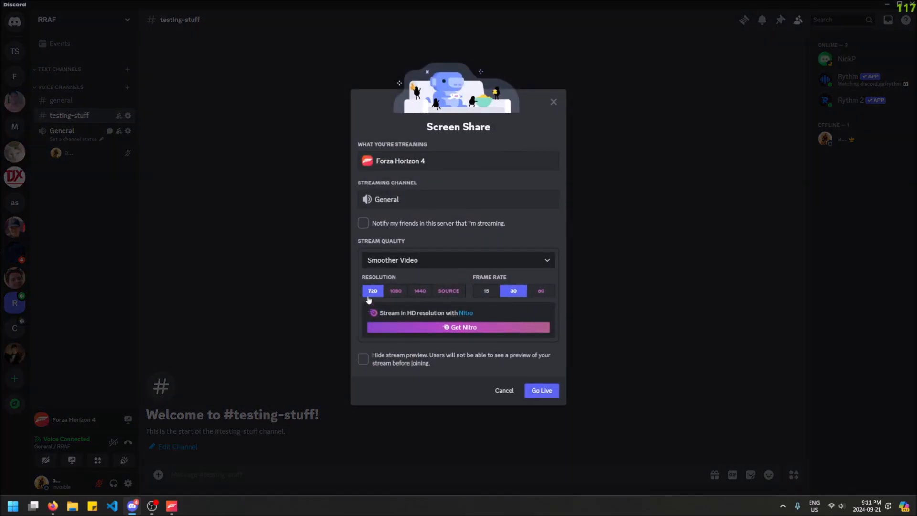
mouse_move(513, 290)
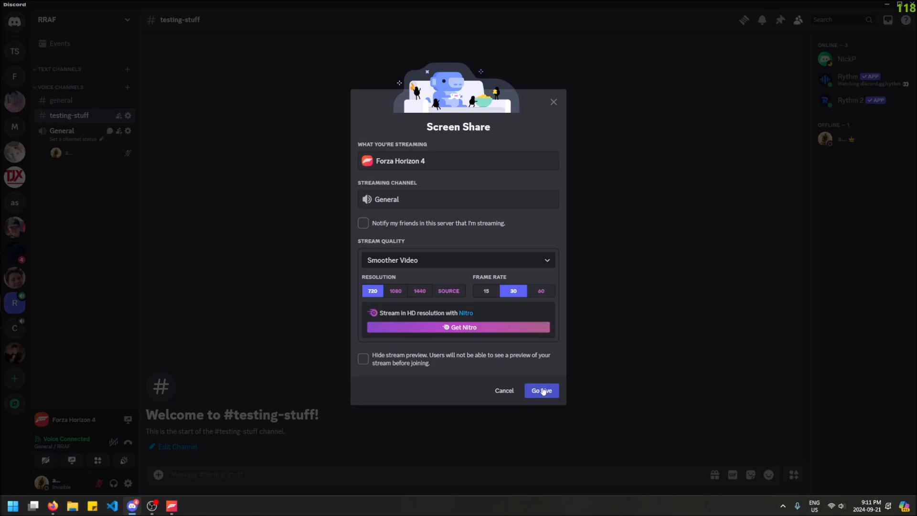
mouse_move(540, 390)
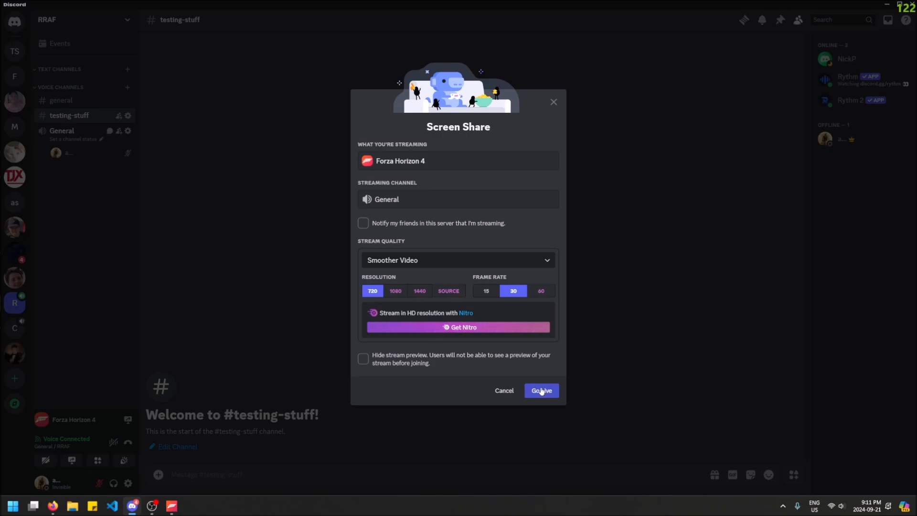
Step: Go Live with Forza Horizon 4 in the General voice channel
click(540, 390)
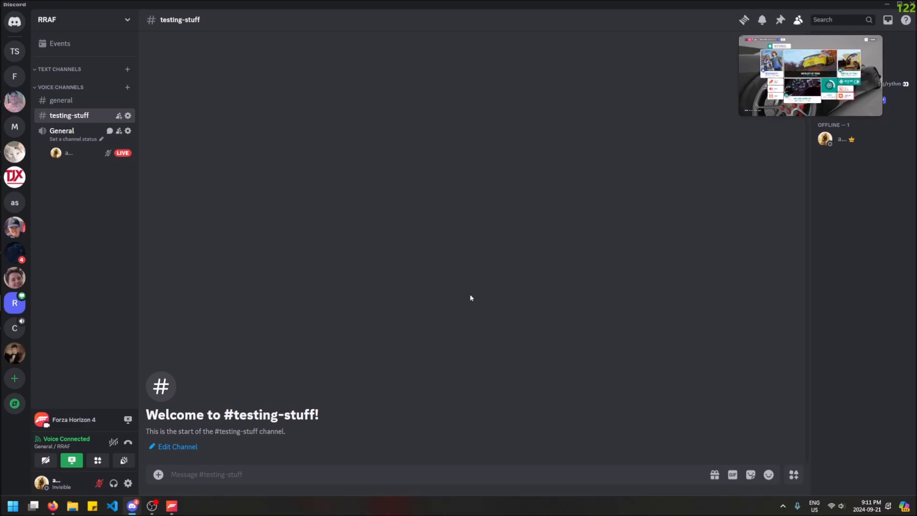
mouse_move(432, 209)
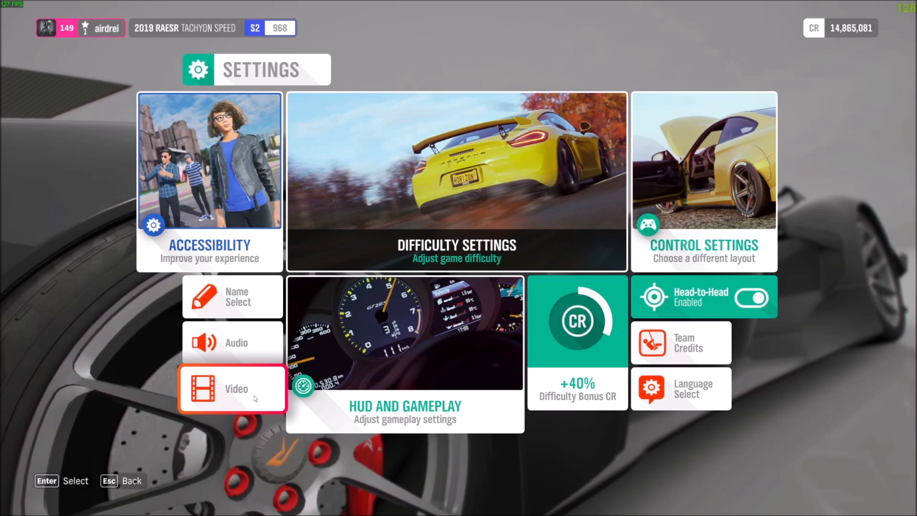
Step: Open Video settings, turn Full Screen off, then switch it back on
click(232, 388)
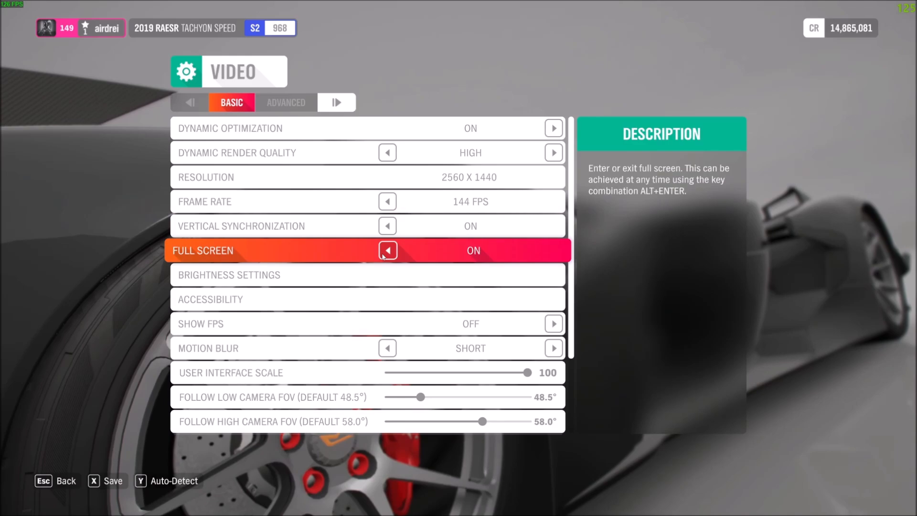
click(388, 251)
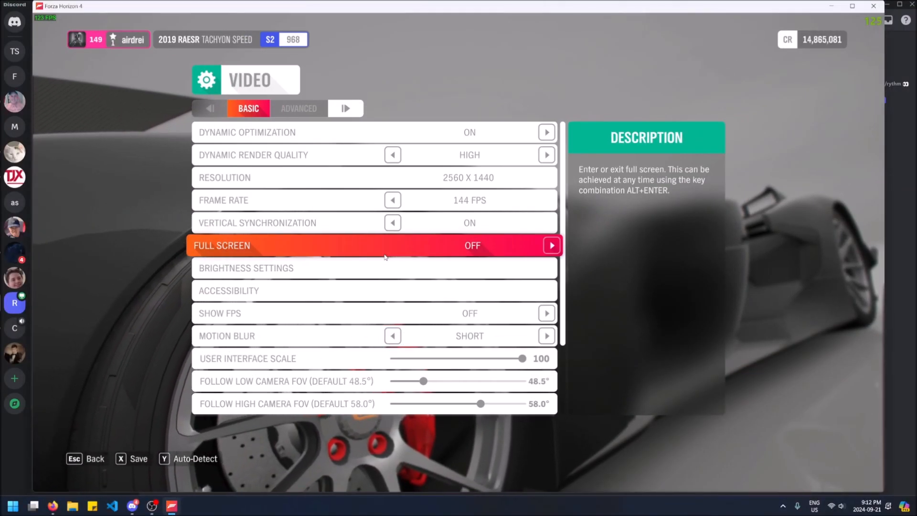
key(up)
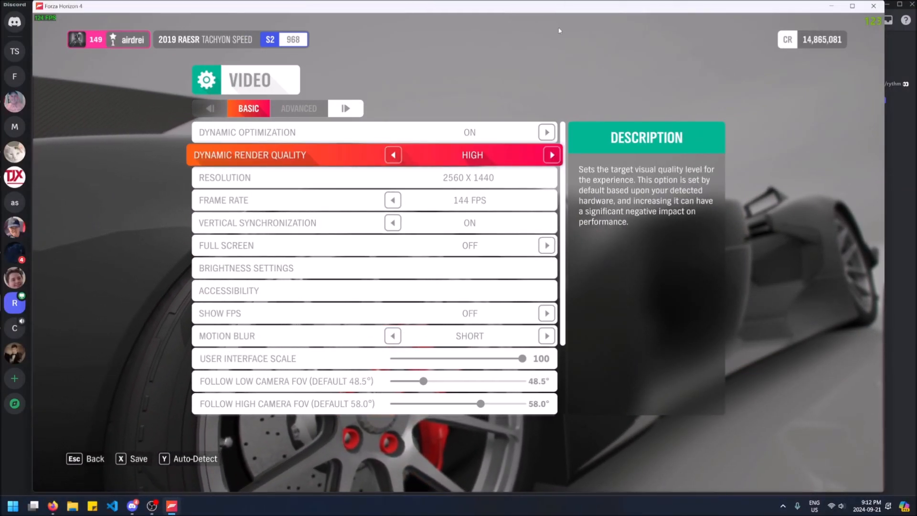
click(546, 245)
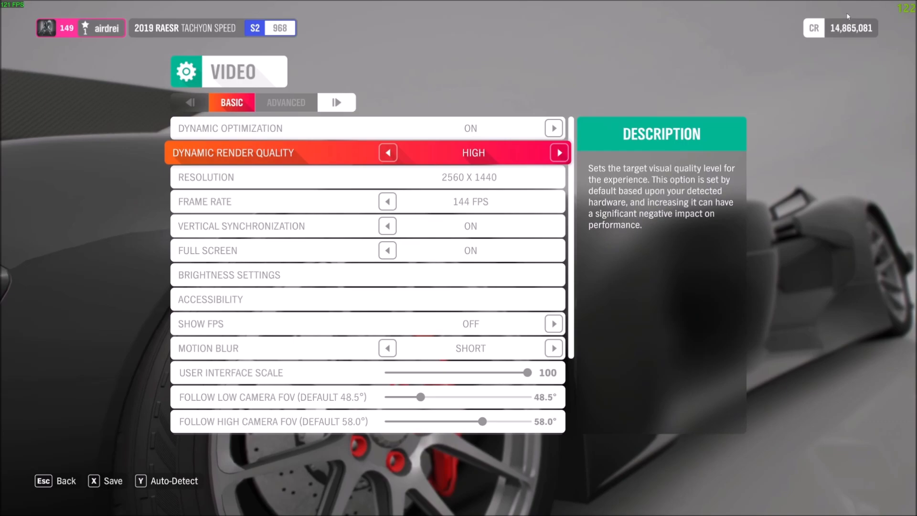